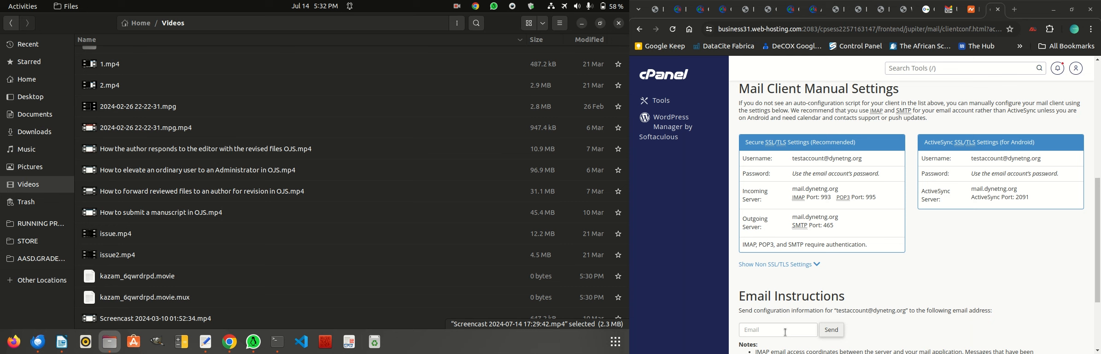
mouse_move(920, 320)
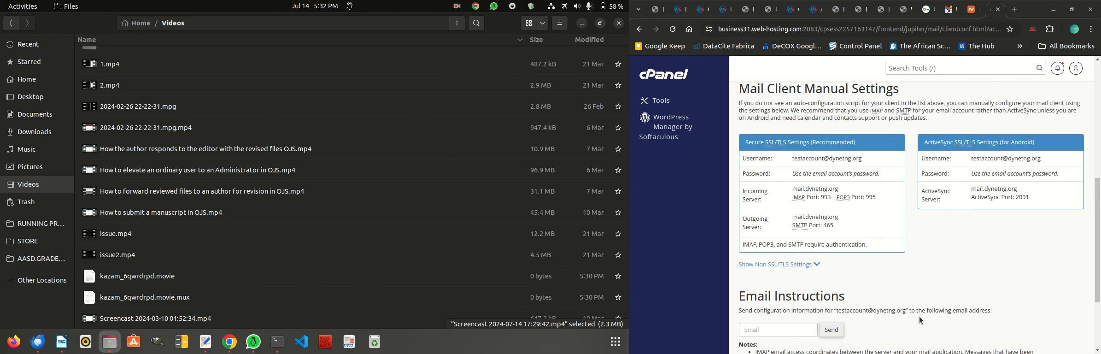
mouse_move(791, 181)
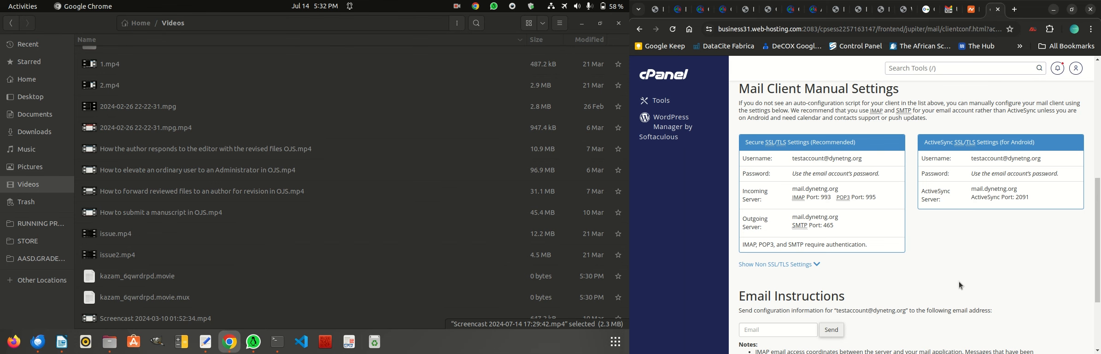
Scroll down in cPanel and expand the Non-SSL/TLS settings box (IMAP 143, POP3 110, SMTP 587)
scroll("down", 3)
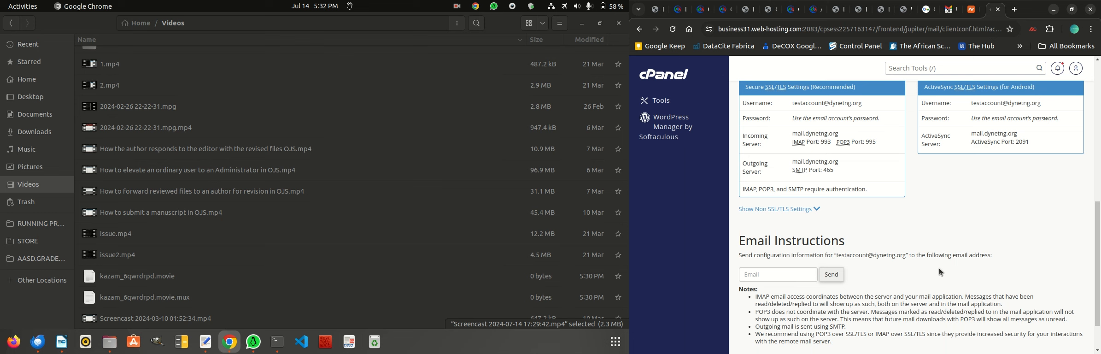
mouse_move(866, 251)
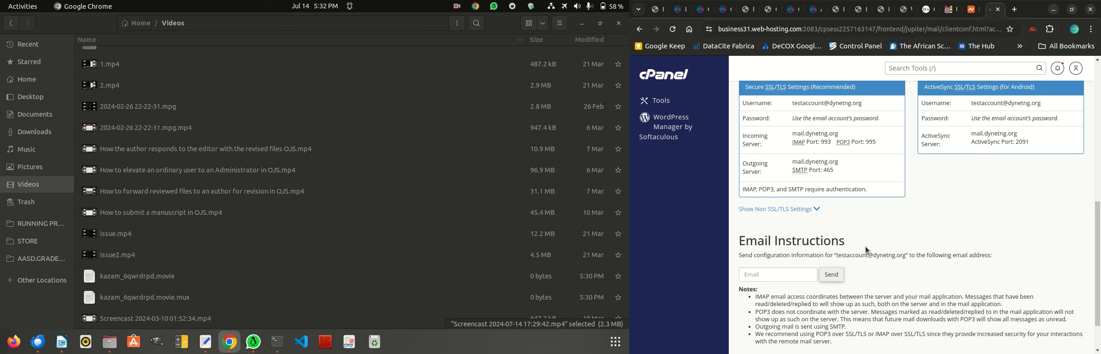
scroll("down", 3)
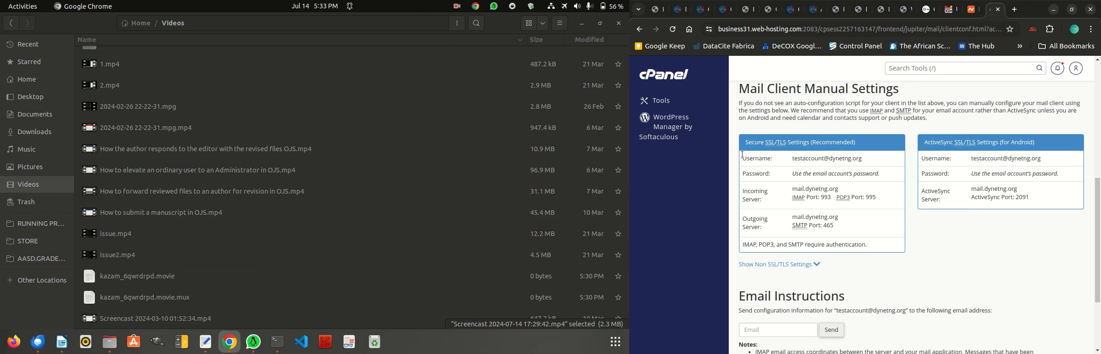
left_click(775, 264)
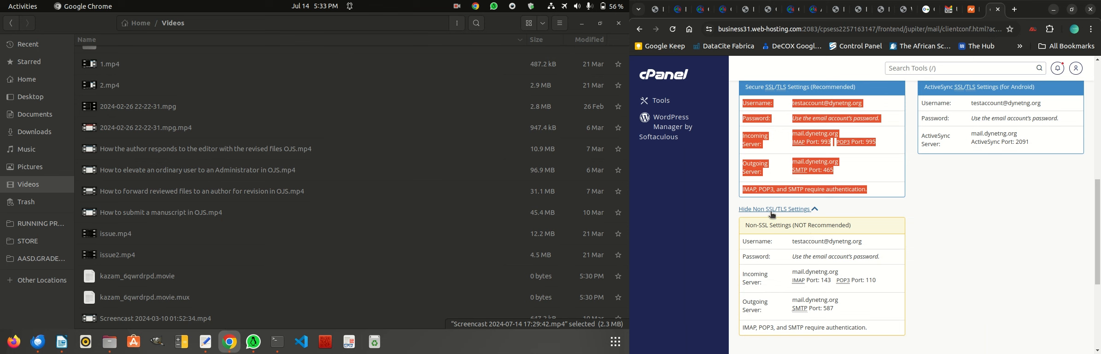
mouse_move(837, 219)
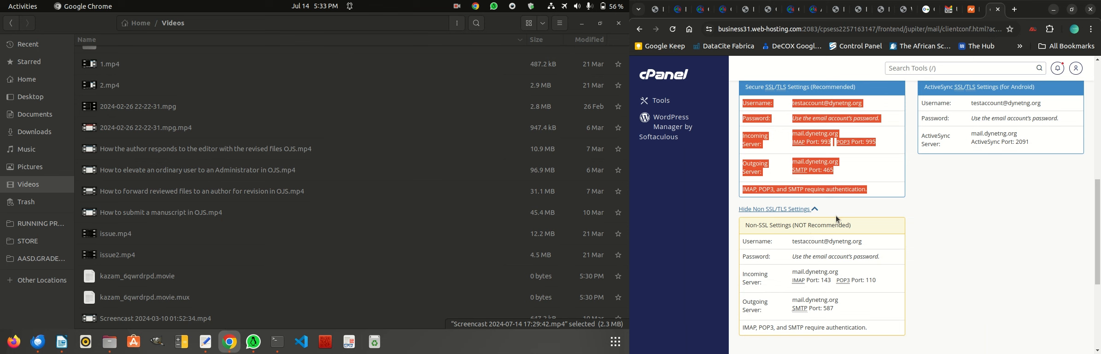
mouse_move(841, 221)
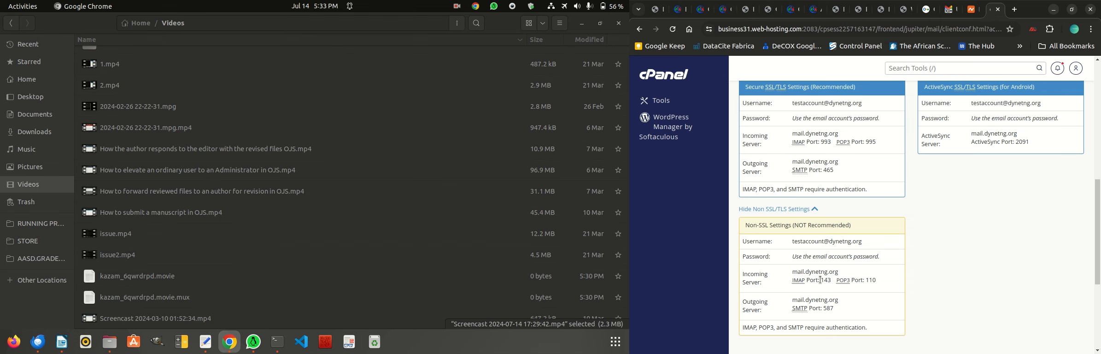
mouse_move(916, 276)
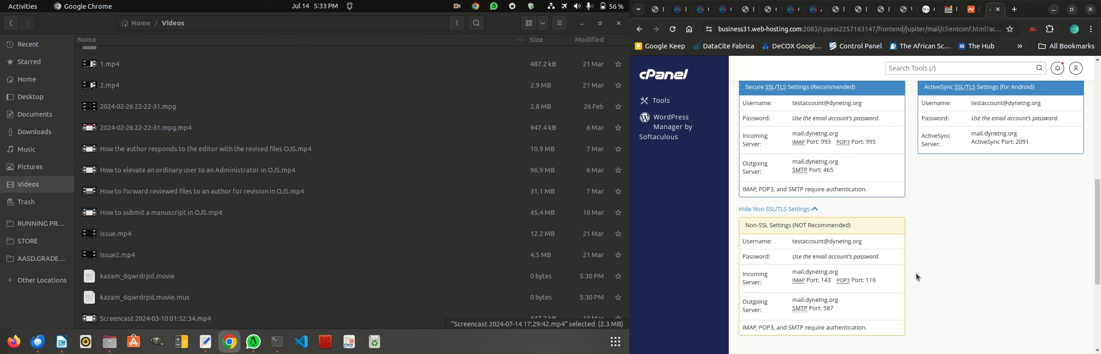
mouse_move(934, 276)
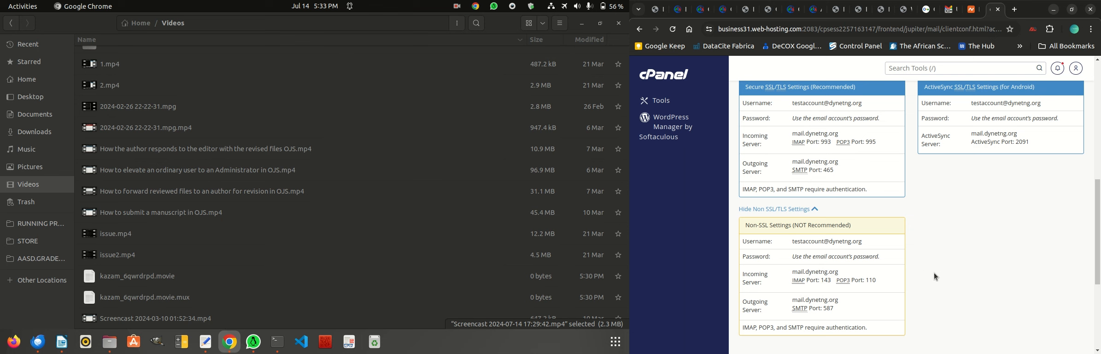
mouse_move(771, 290)
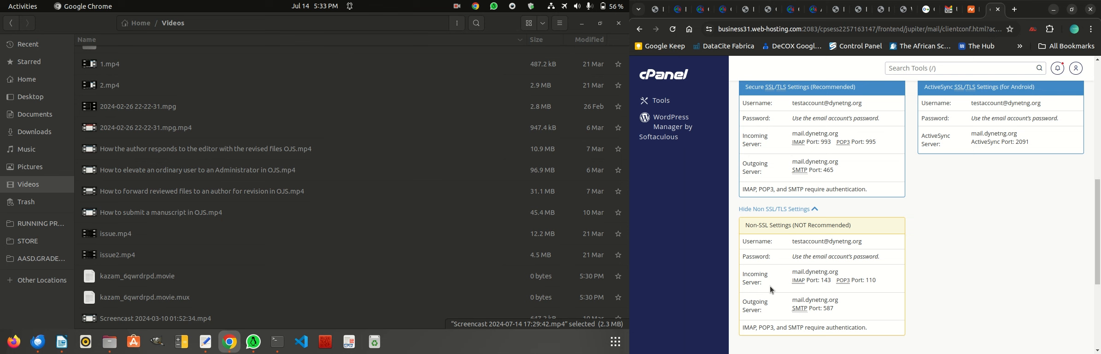
mouse_move(549, 313)
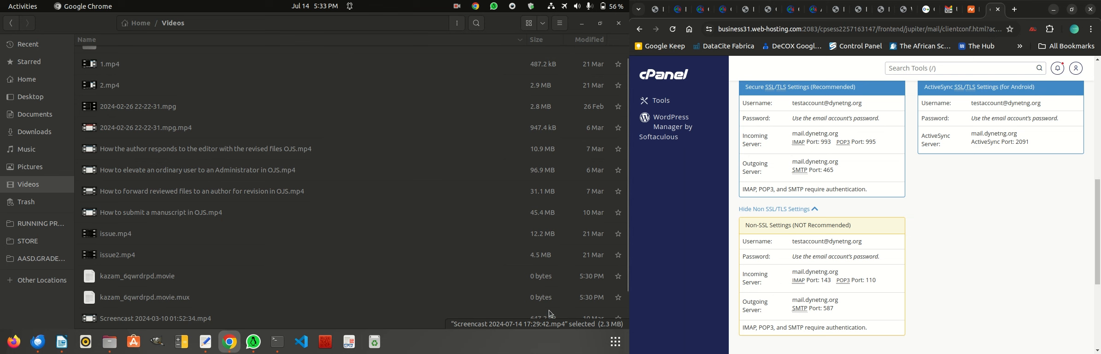
mouse_move(509, 313)
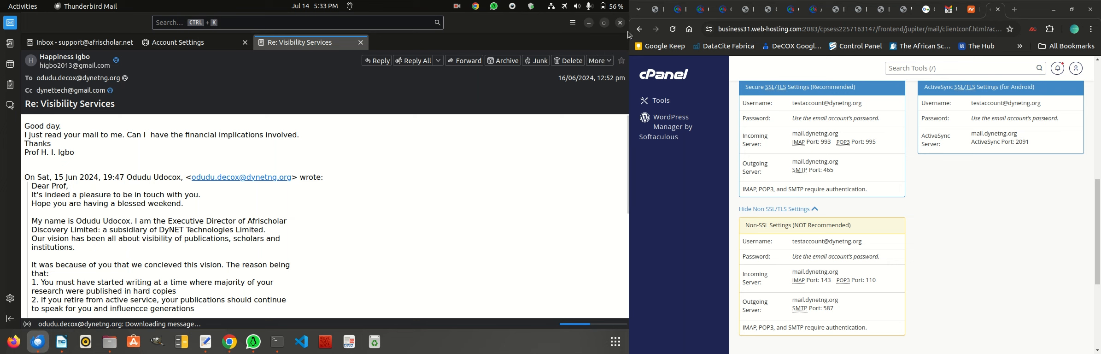
mouse_move(449, 181)
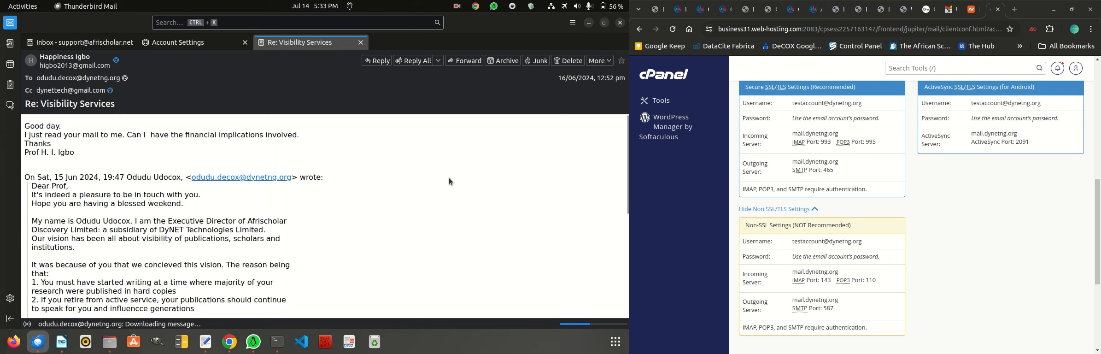
mouse_move(472, 187)
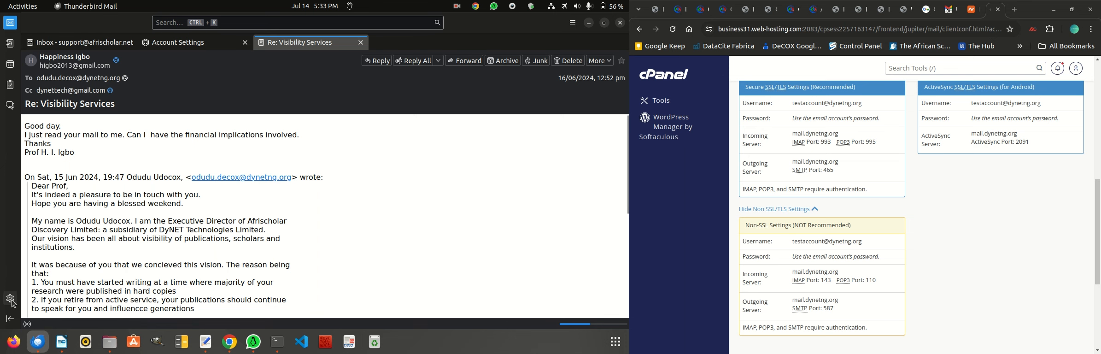
Open Thunderbird's Settings tab from the gear and scroll through the General page
left_click(10, 302)
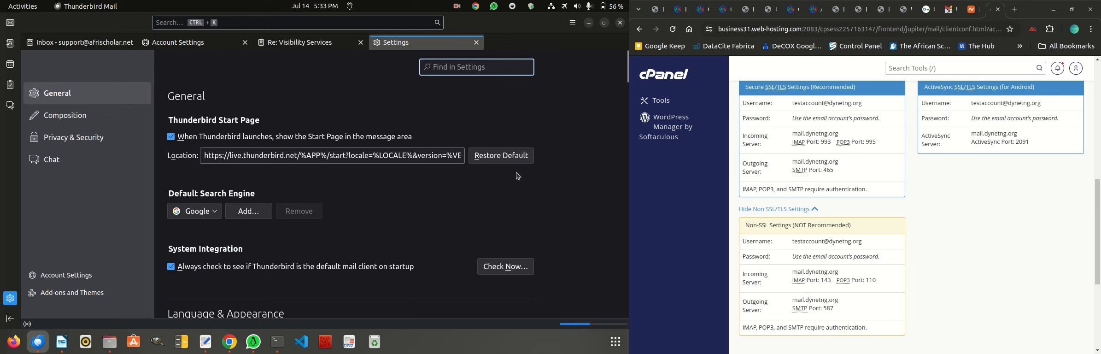
scroll("down", 3)
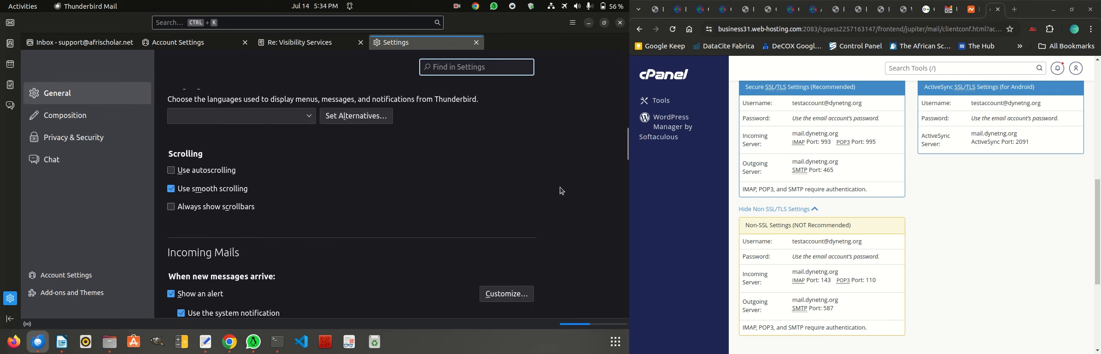
scroll("down", 3)
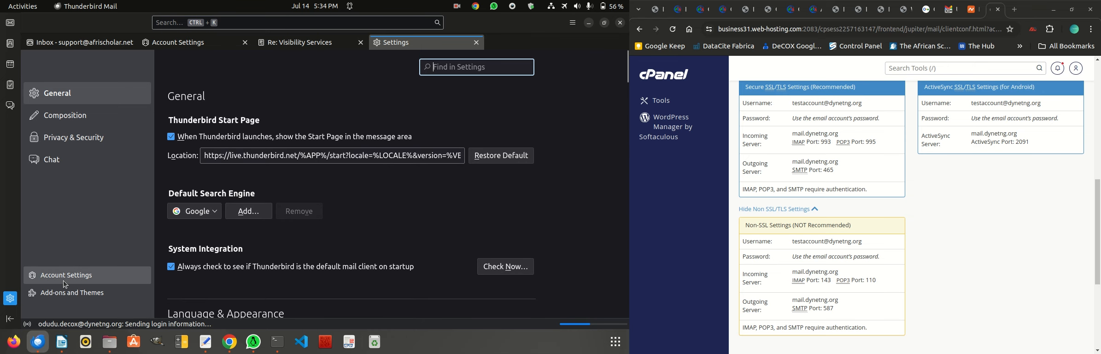
Open Account Settings and bring up the Account Actions menu to add a mail account
left_click(180, 42)
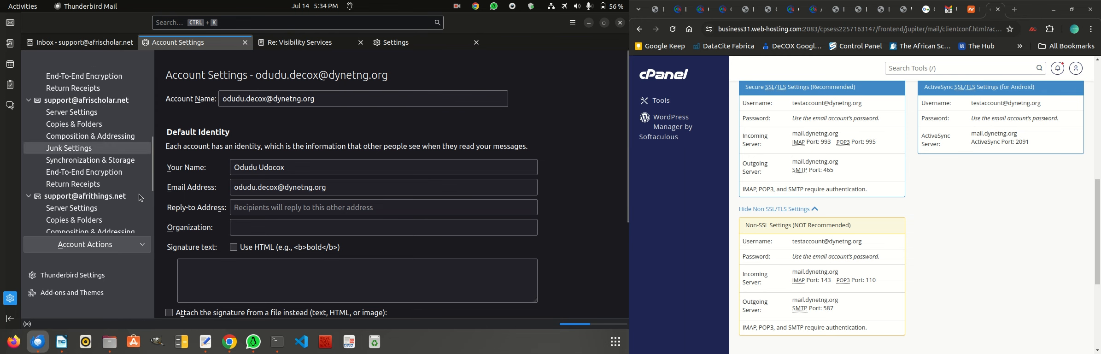
left_click(84, 244)
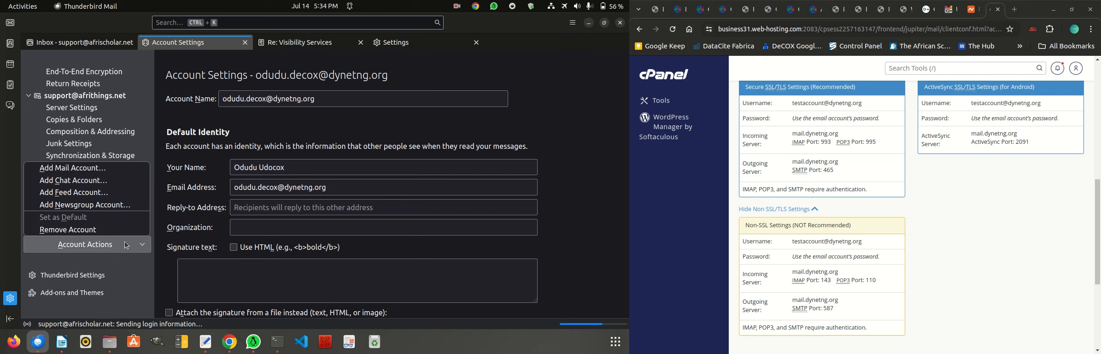
mouse_move(121, 242)
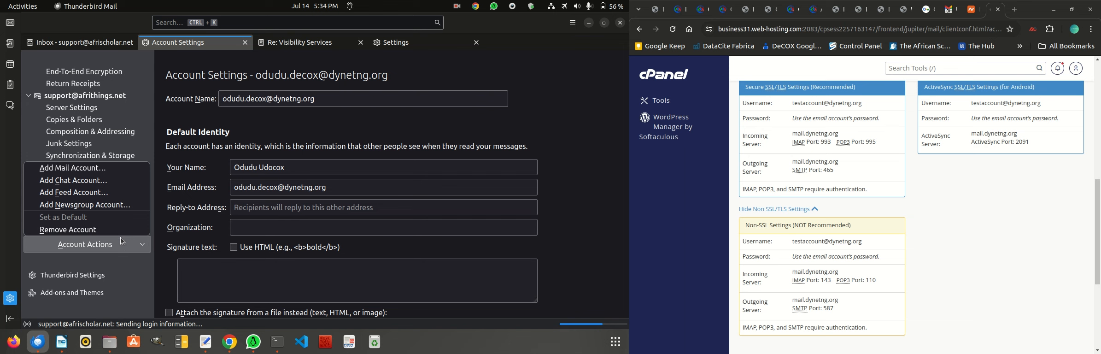
mouse_move(73, 167)
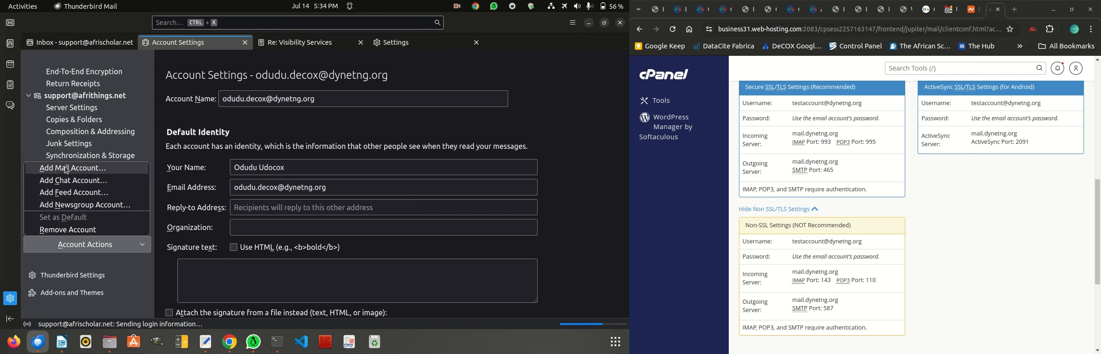
mouse_move(74, 192)
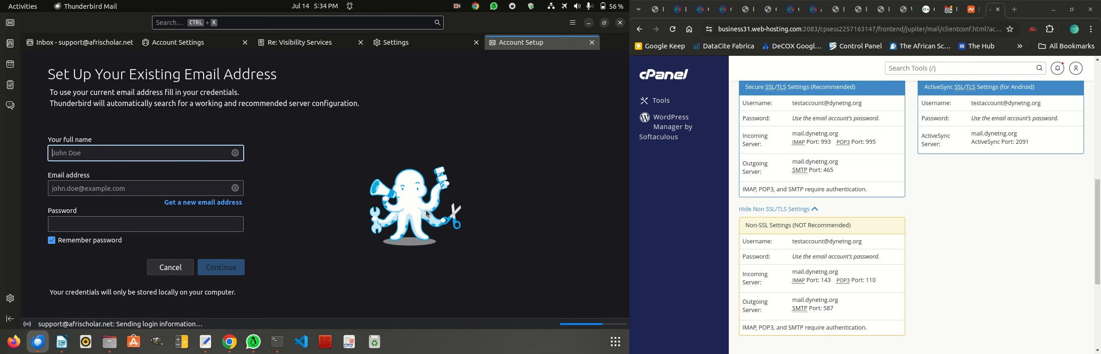
mouse_move(427, 213)
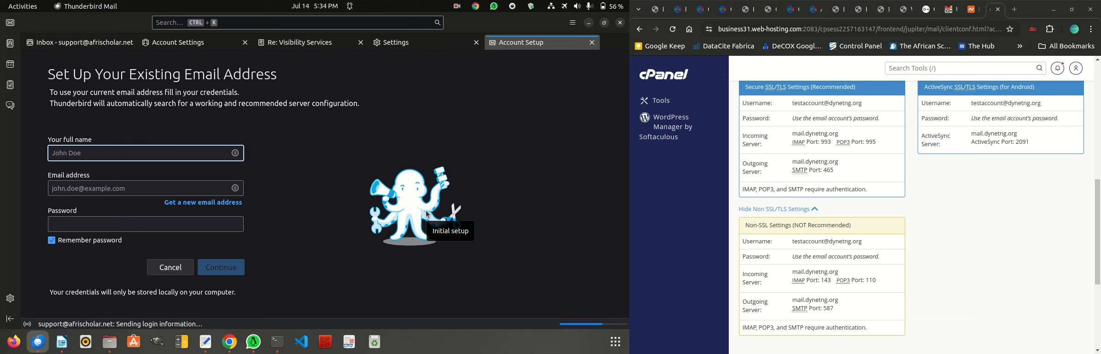
left_click(145, 153)
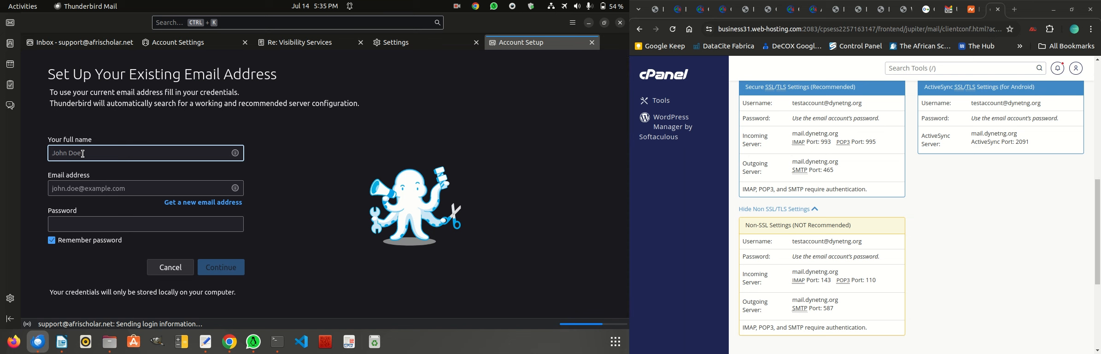
type("Test")
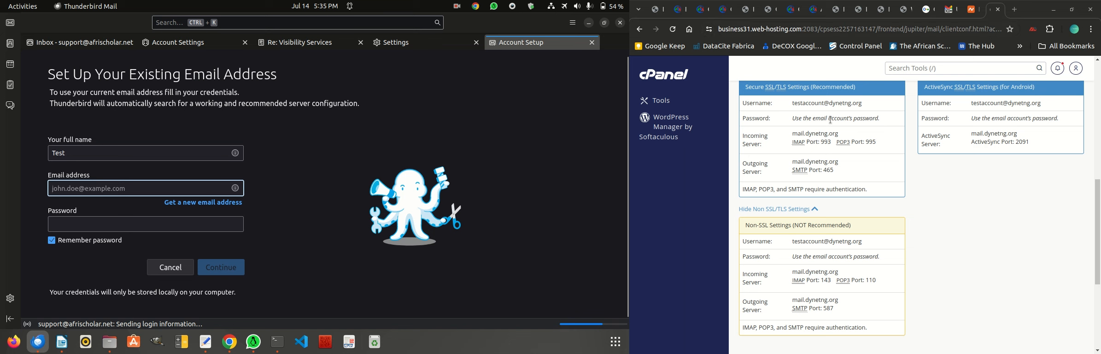
double_click(827, 103)
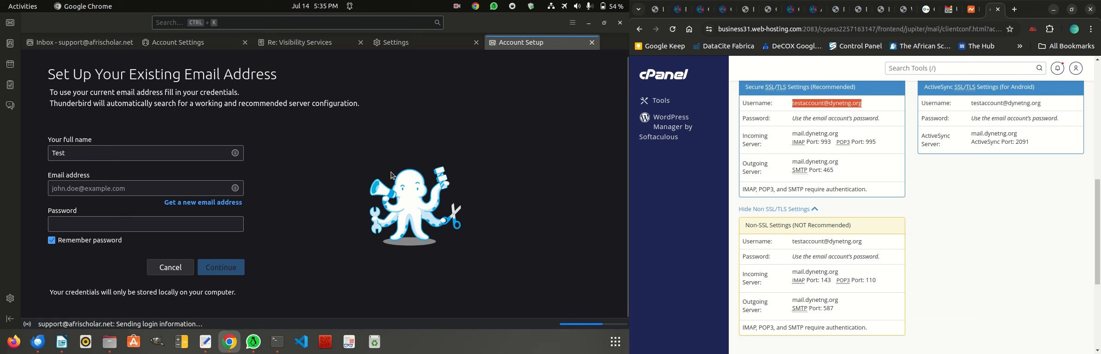
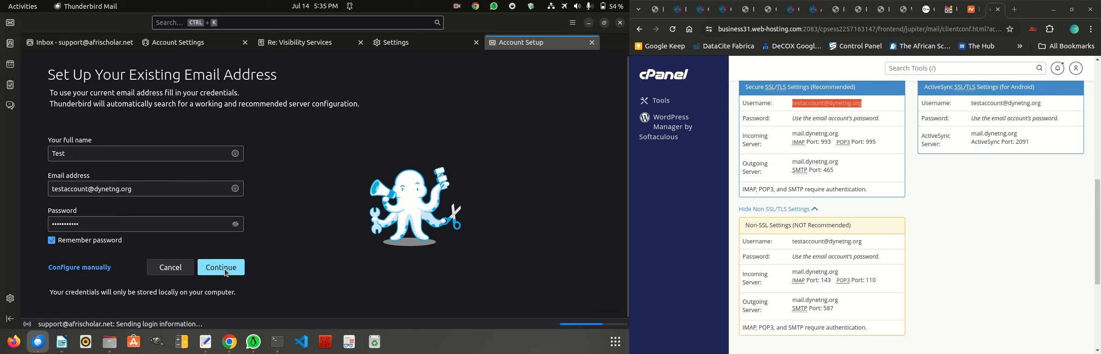
left_click(220, 266)
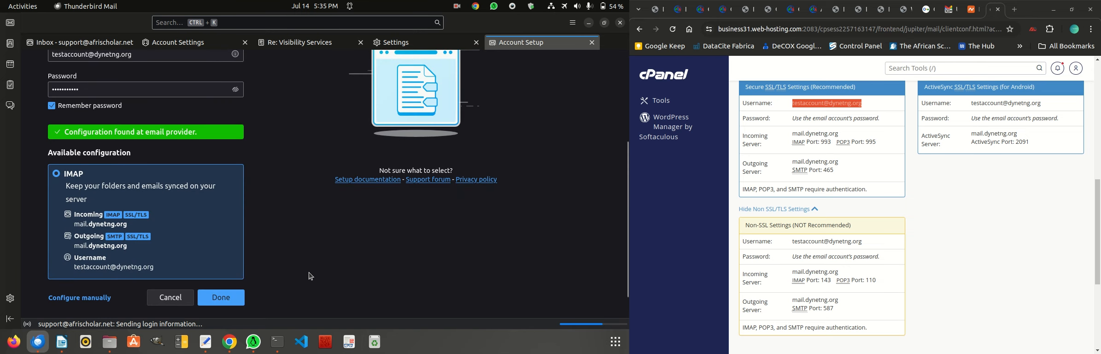
mouse_move(186, 243)
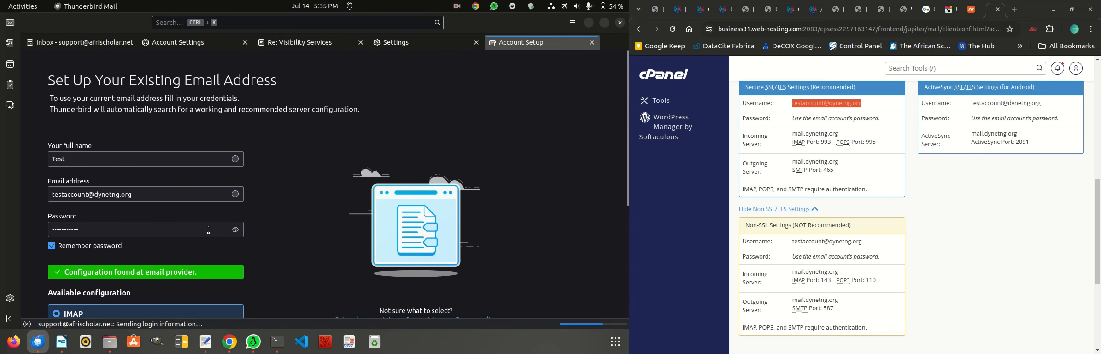
Review the detected IMAP setup on mail.dynetng.org and switch to manual configuration
scroll("down", 3)
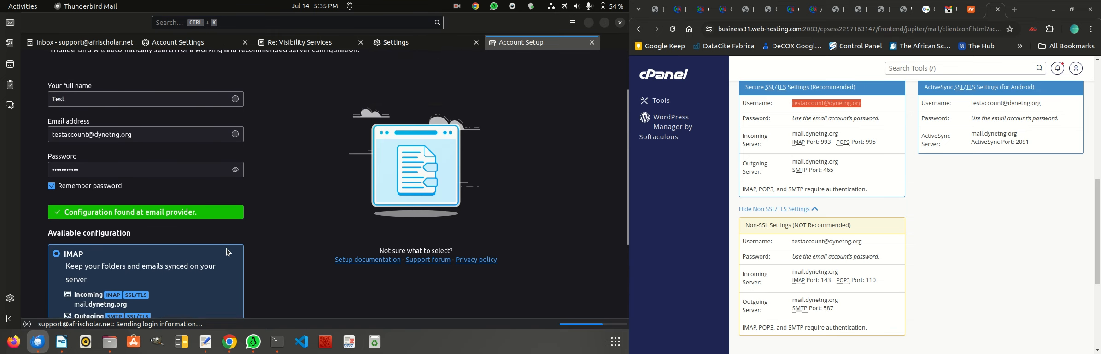
scroll("down", 3)
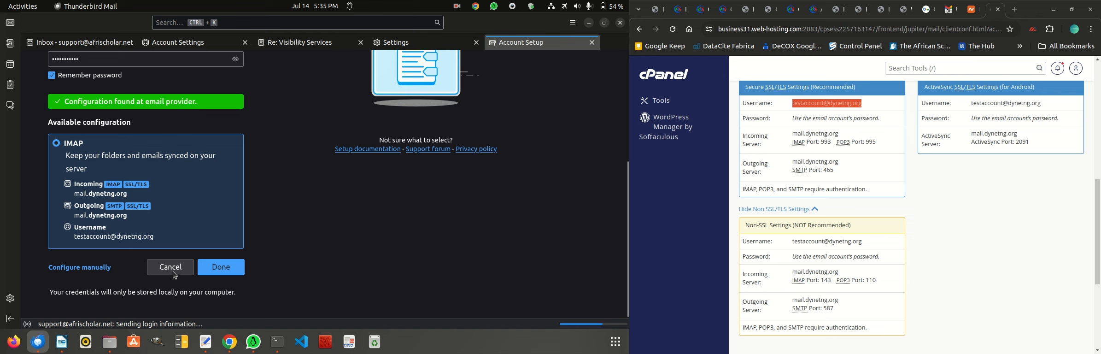
left_click(79, 267)
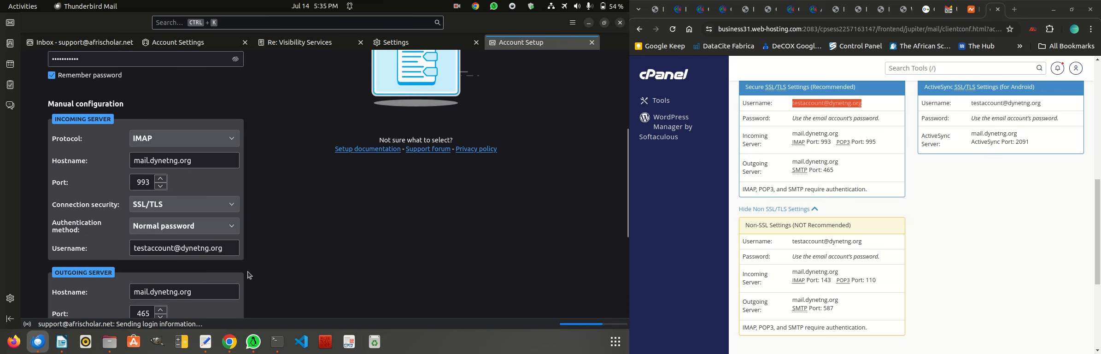
mouse_move(281, 281)
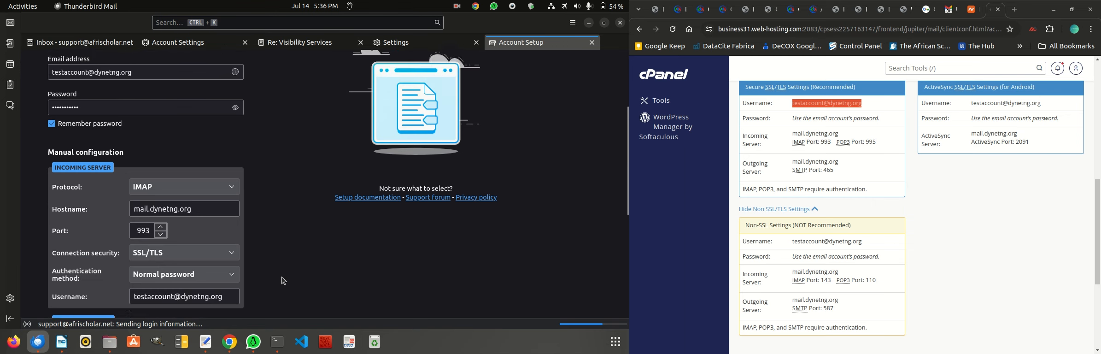
Change the incoming protocol from IMAP to POP3, keeping mail.dynetng.org port 995 with SSL/TLS
scroll("down", 3)
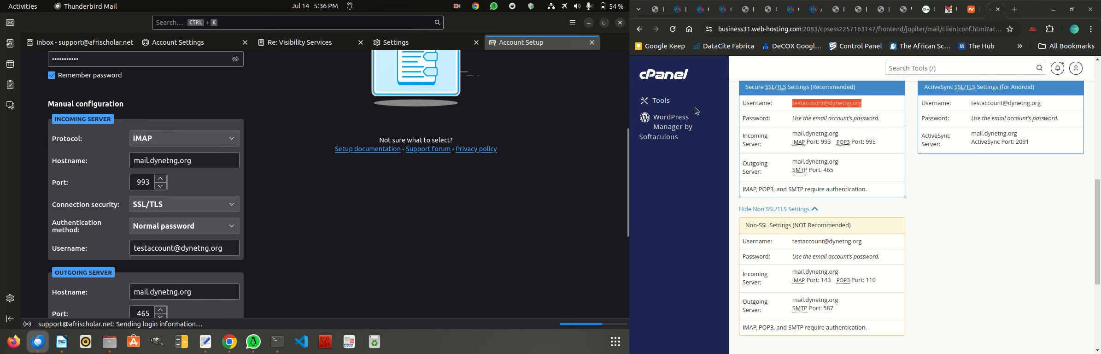
mouse_move(798, 141)
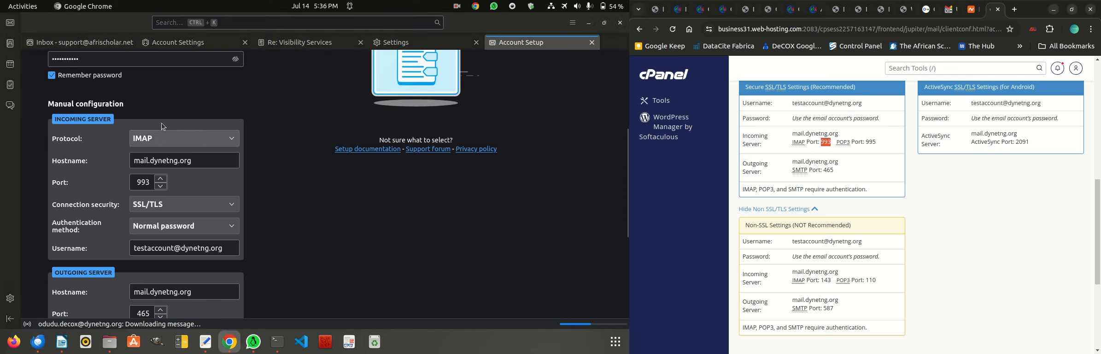
left_click(182, 138)
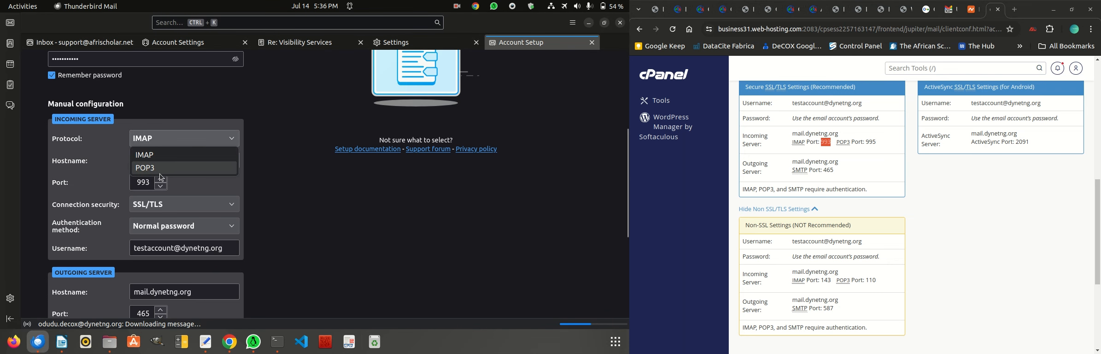
left_click(143, 155)
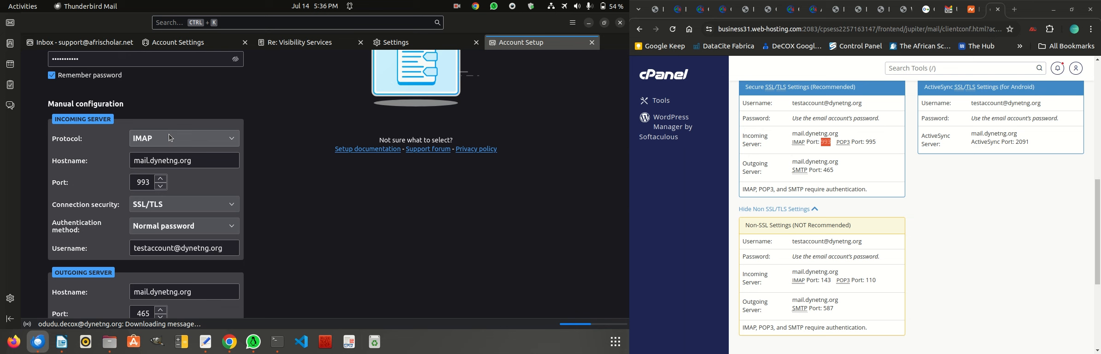
mouse_move(892, 155)
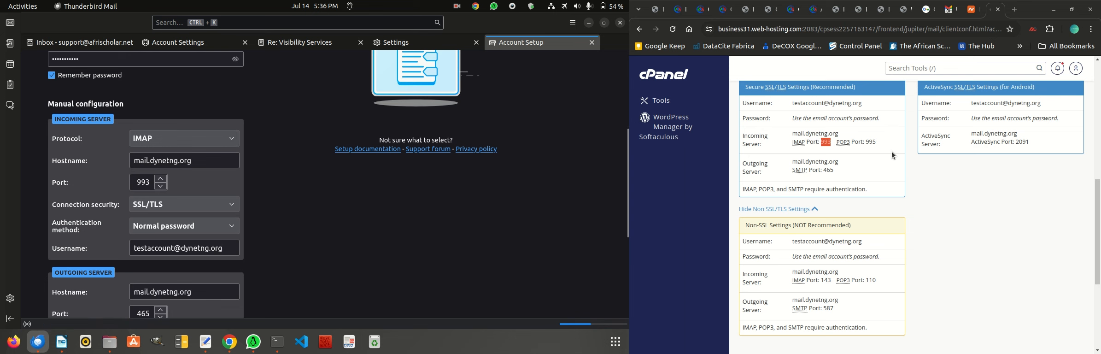
left_click(184, 138)
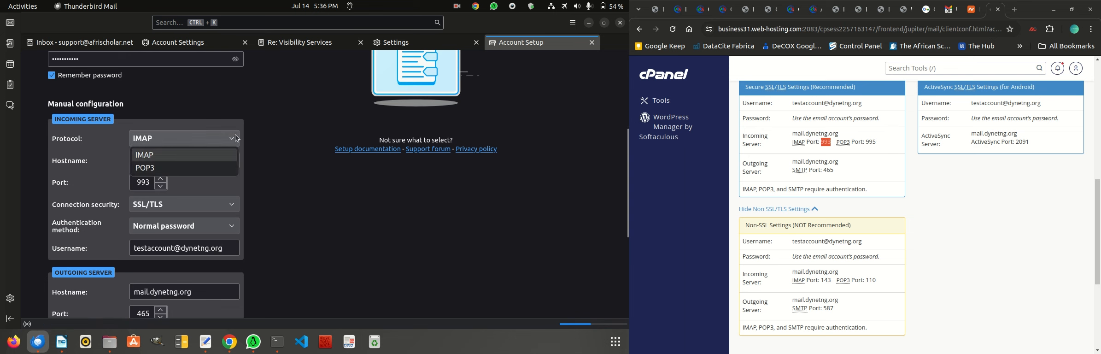
left_click(144, 167)
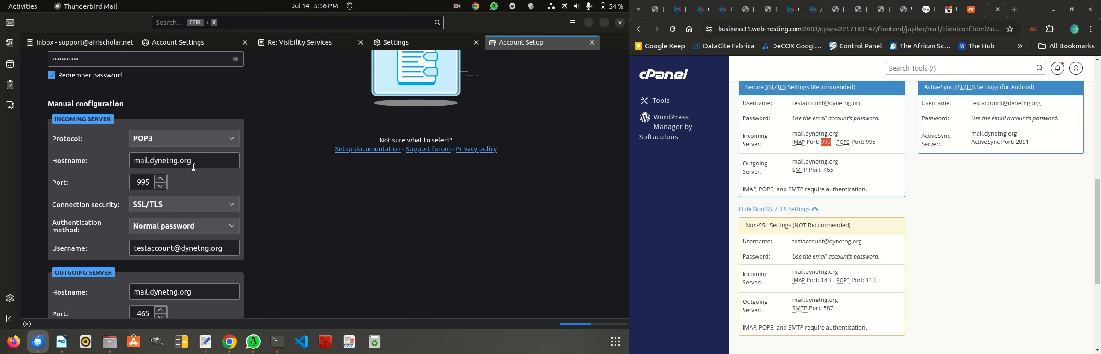
mouse_move(363, 131)
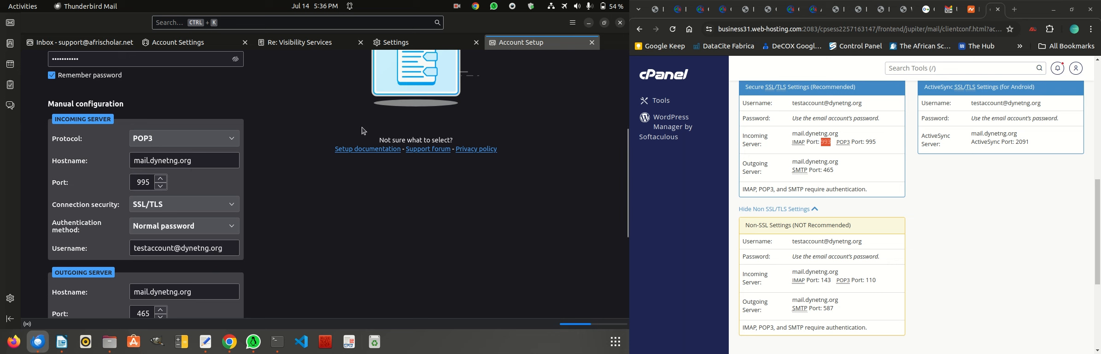
mouse_move(876, 145)
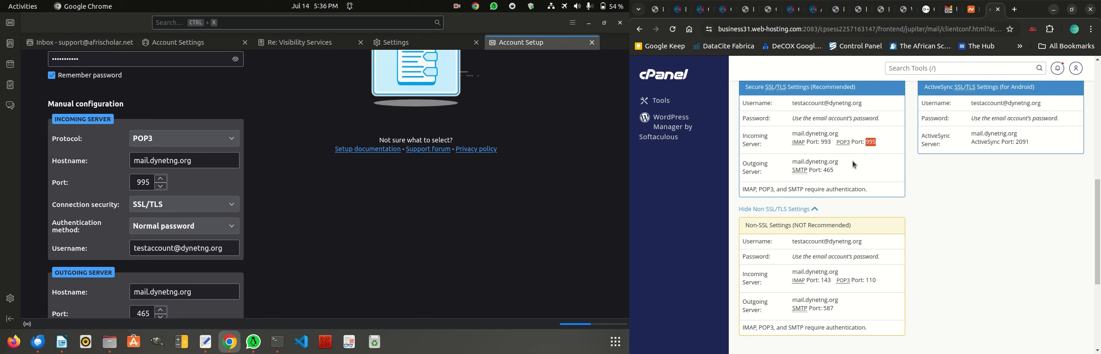
mouse_move(792, 179)
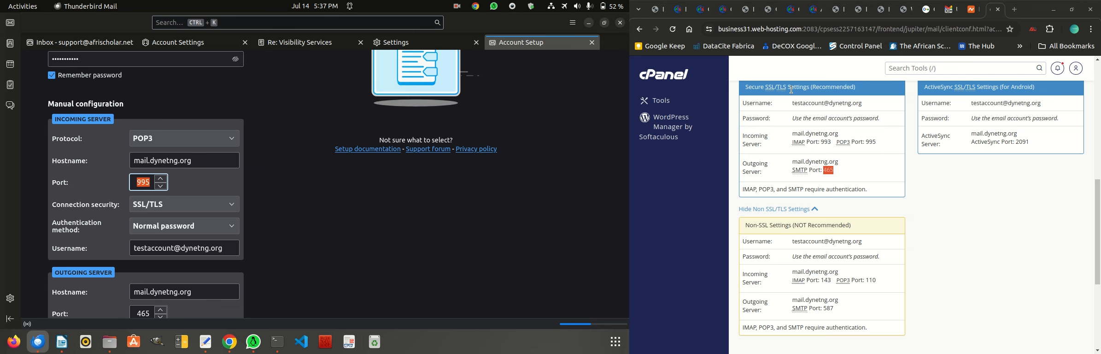
mouse_move(504, 159)
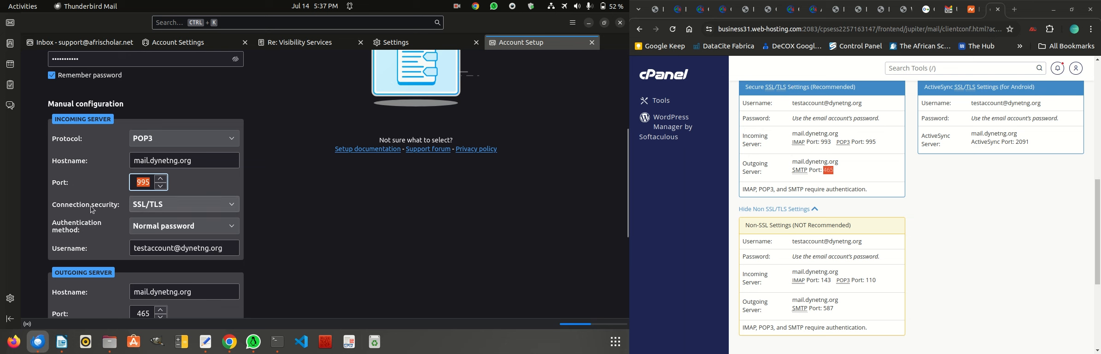
mouse_move(168, 208)
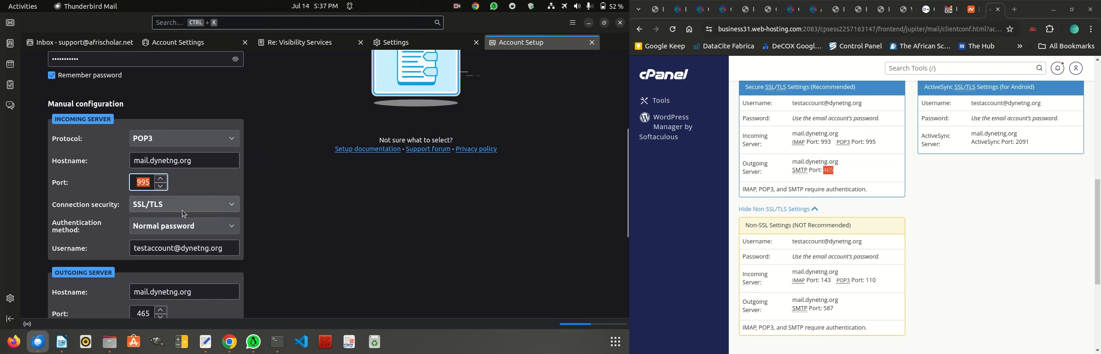
left_click(183, 204)
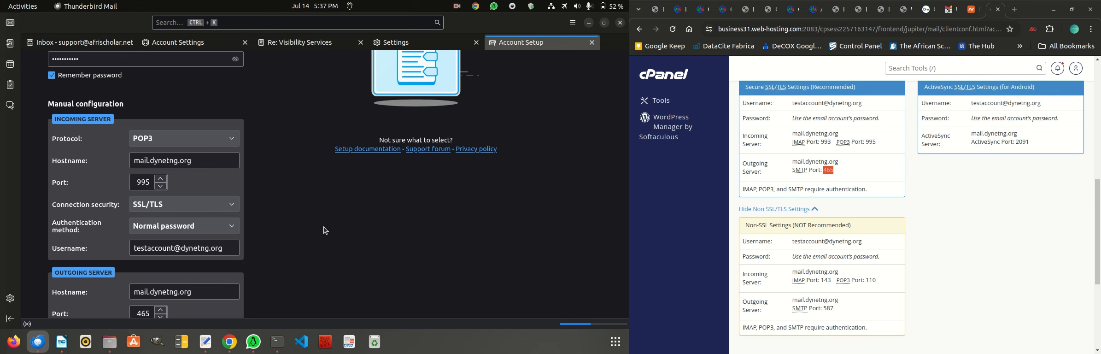
scroll("down", 3)
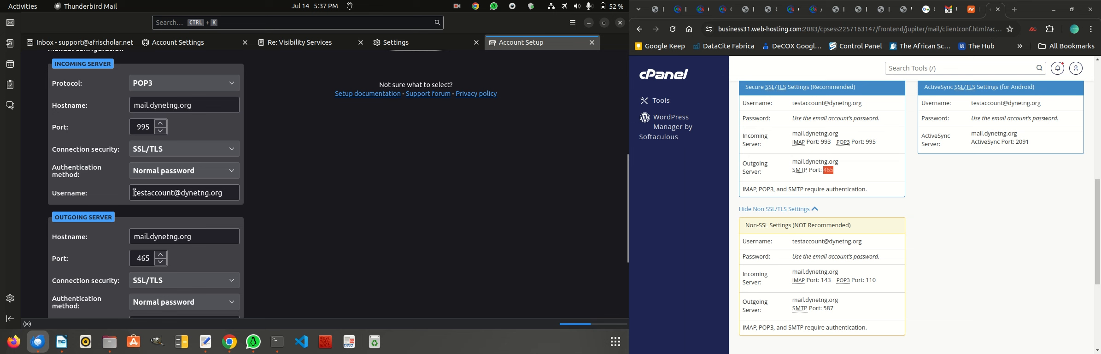
triple_click(184, 192)
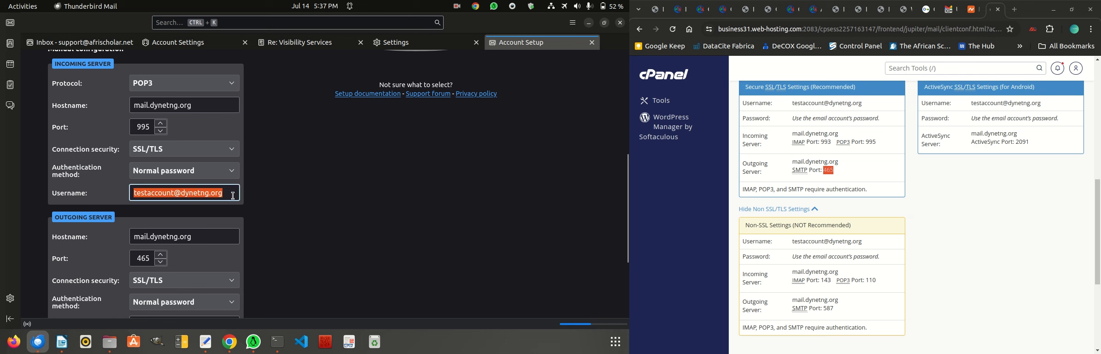
left_click(183, 170)
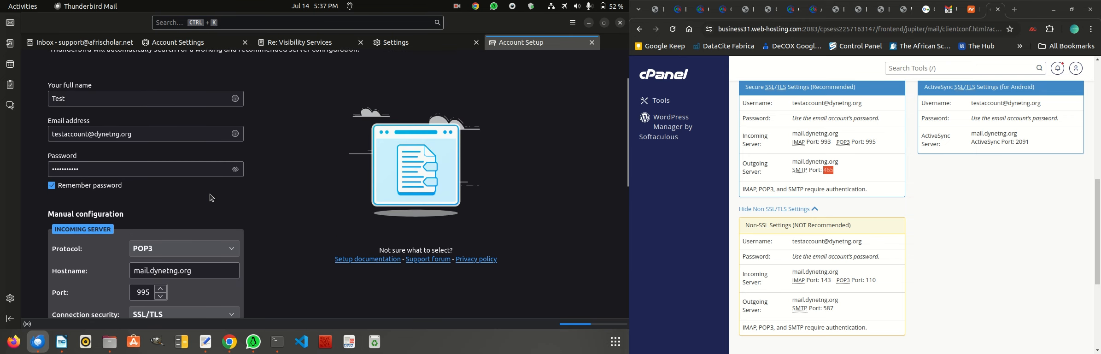
scroll("down", 3)
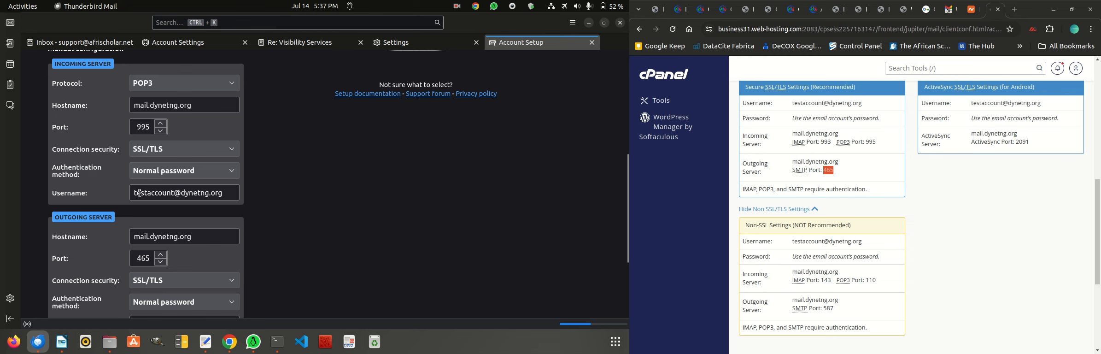
triple_click(184, 193)
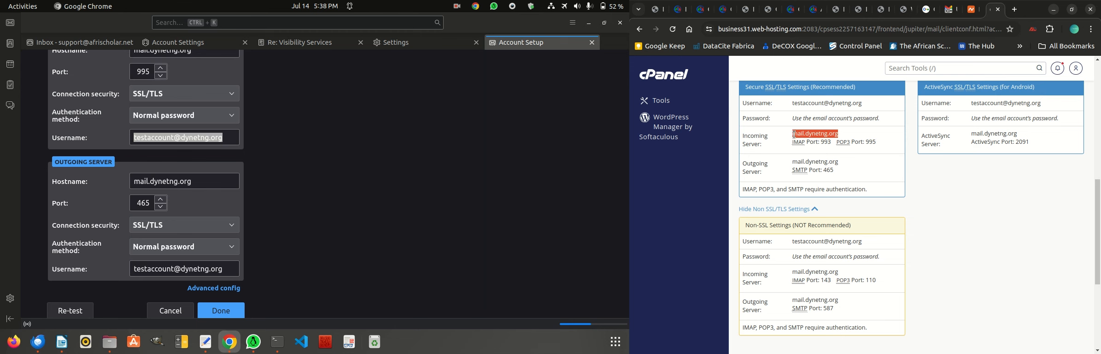
scroll("up", 3)
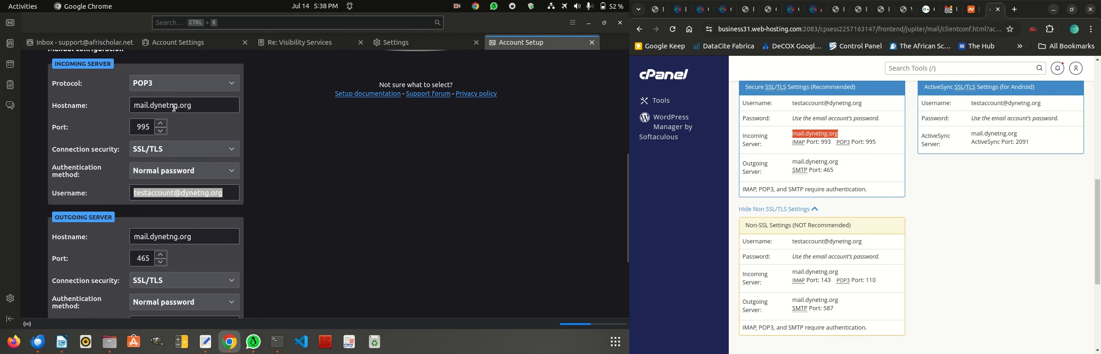
scroll("down", 3)
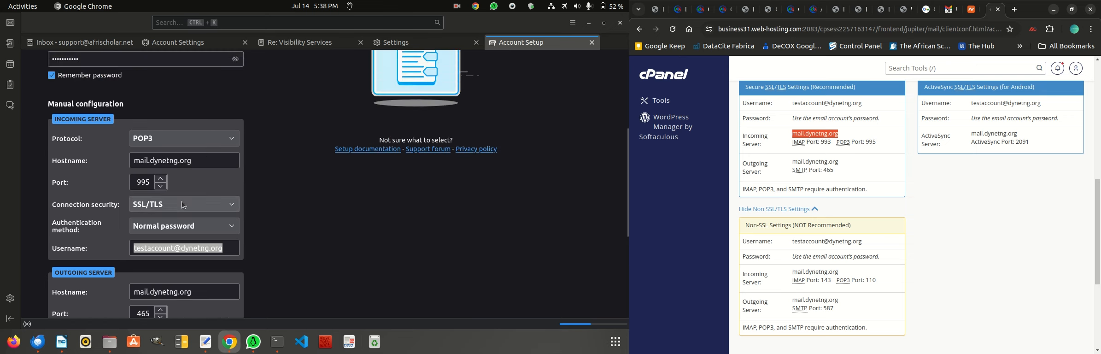
scroll("down", 3)
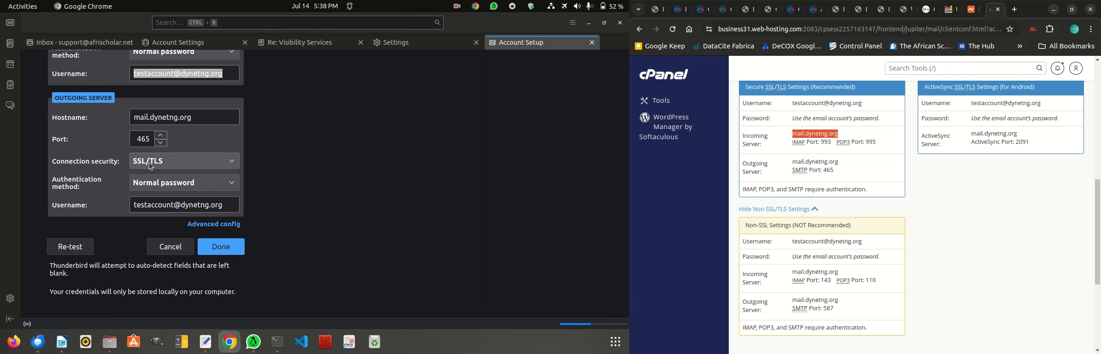
Keep Normal password for outgoing authentication and decline the advanced configuration warning
left_click(183, 183)
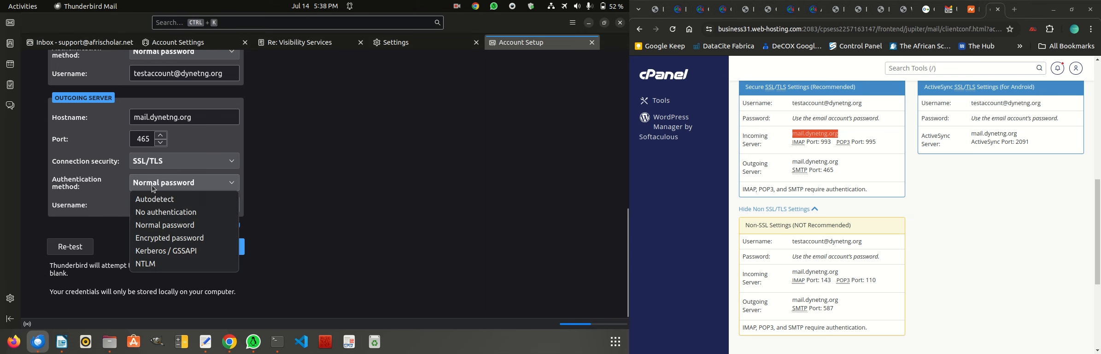
left_click(165, 225)
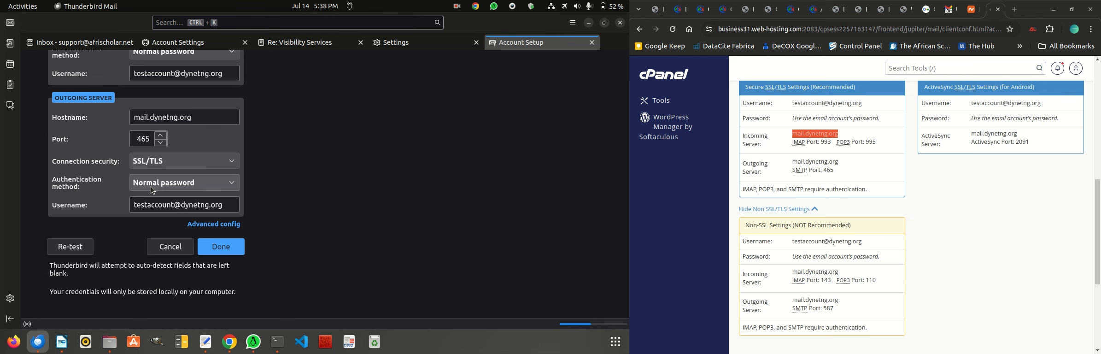
mouse_move(175, 187)
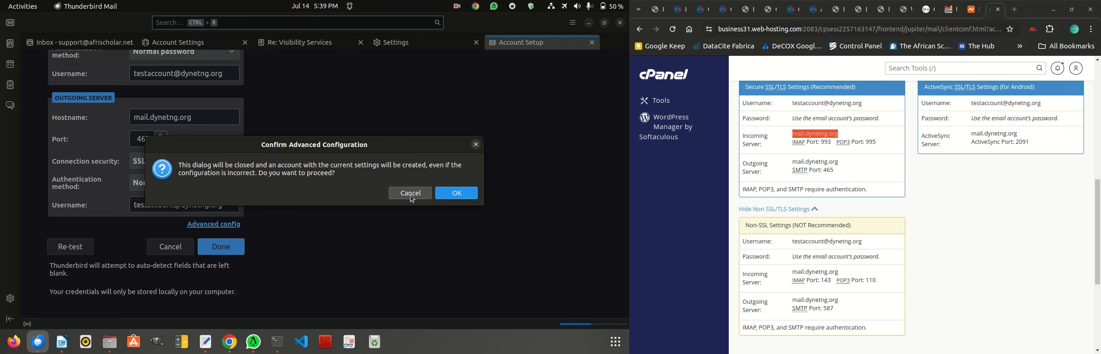
left_click(410, 193)
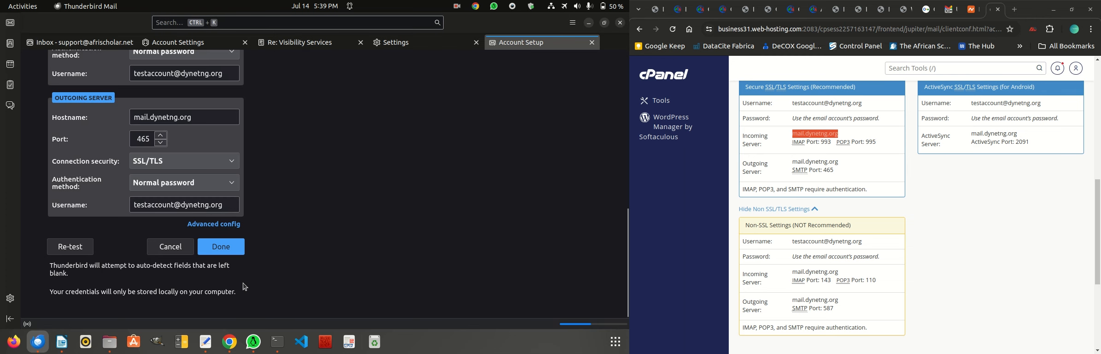
mouse_move(221, 246)
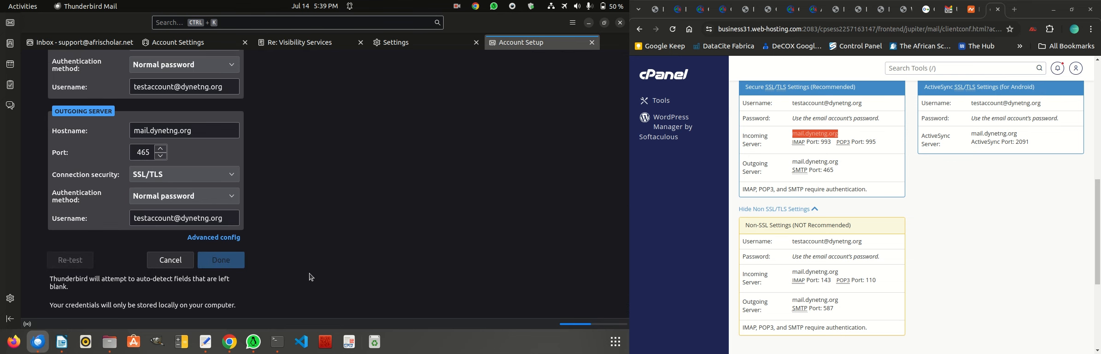
Submit the POP3 account settings and permanently trust the mail server's certificate
left_click(221, 259)
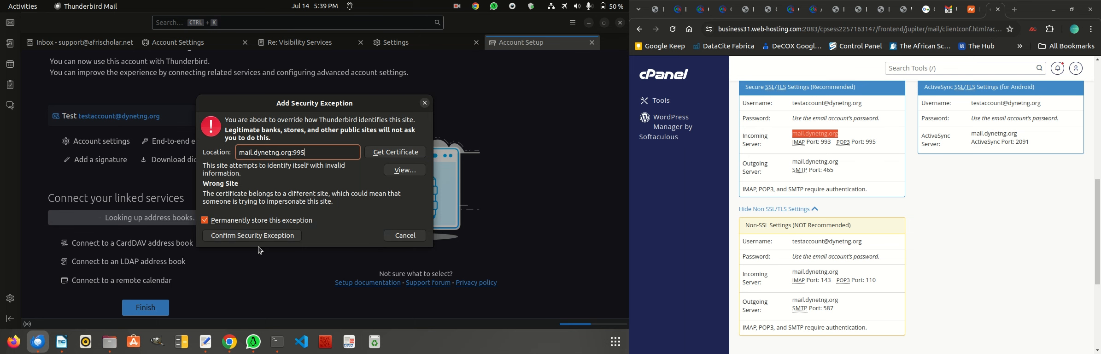
left_click(251, 235)
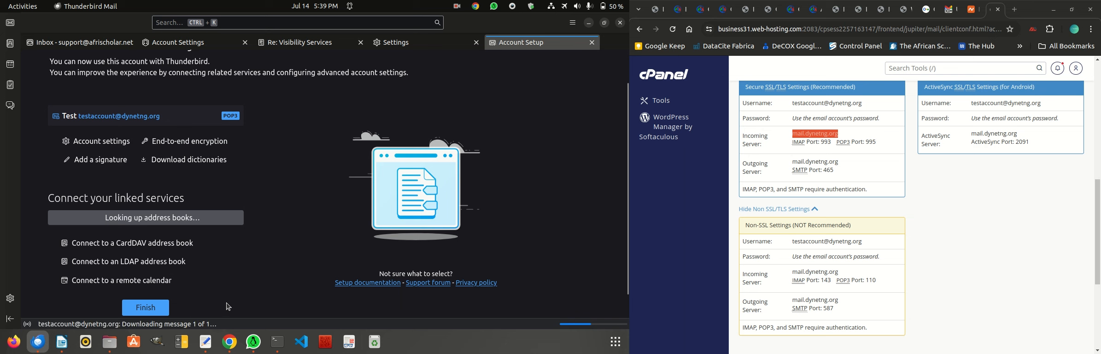
mouse_move(66, 325)
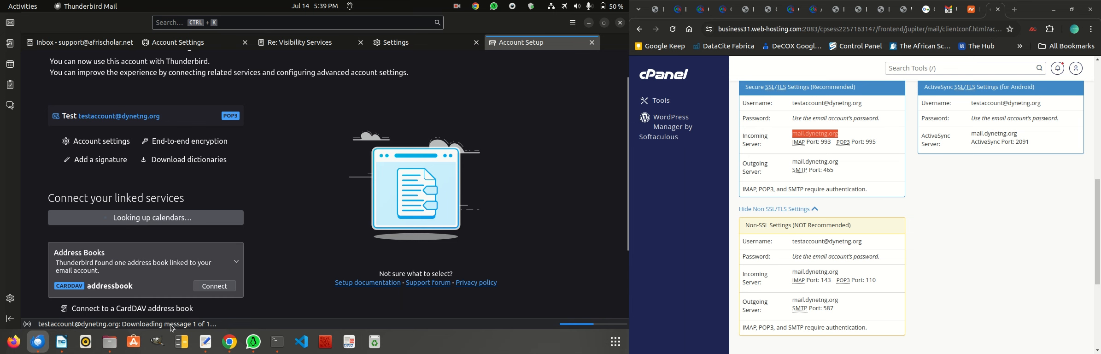
mouse_move(226, 323)
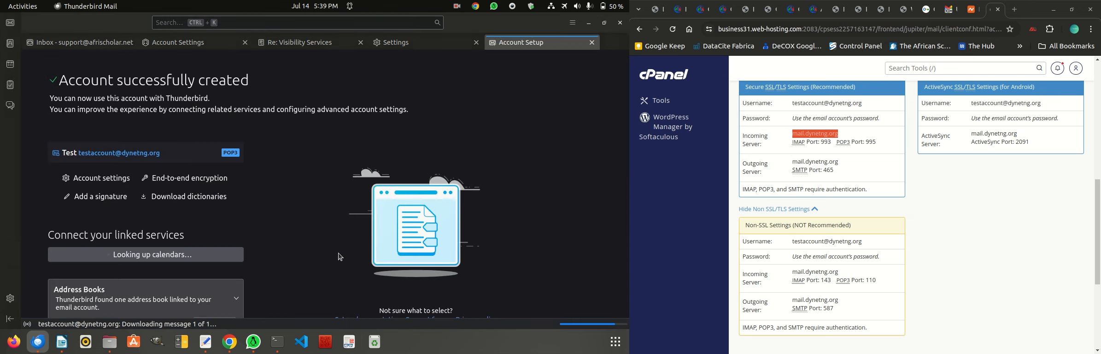
mouse_move(332, 259)
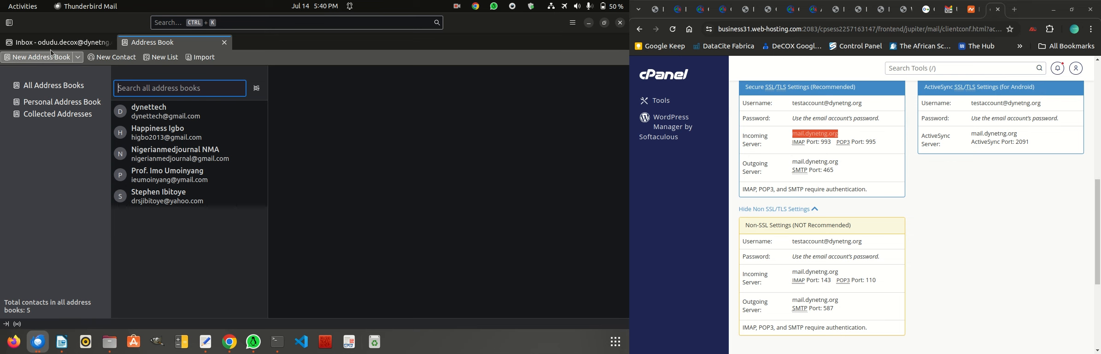
left_click(60, 42)
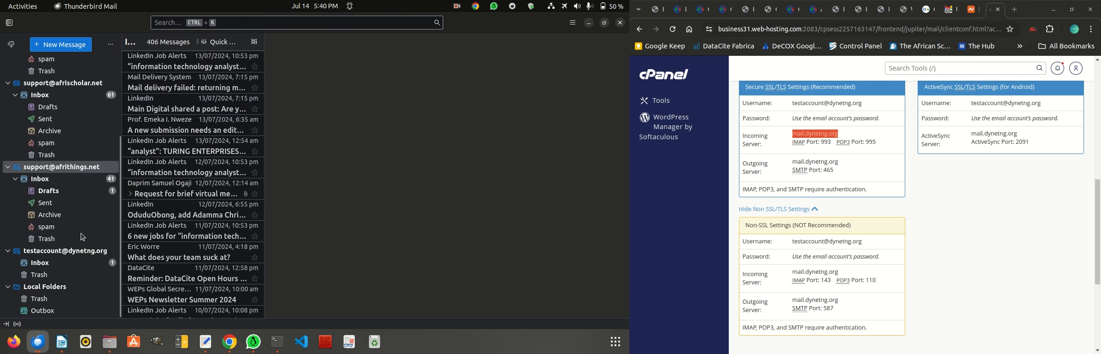
left_click(66, 251)
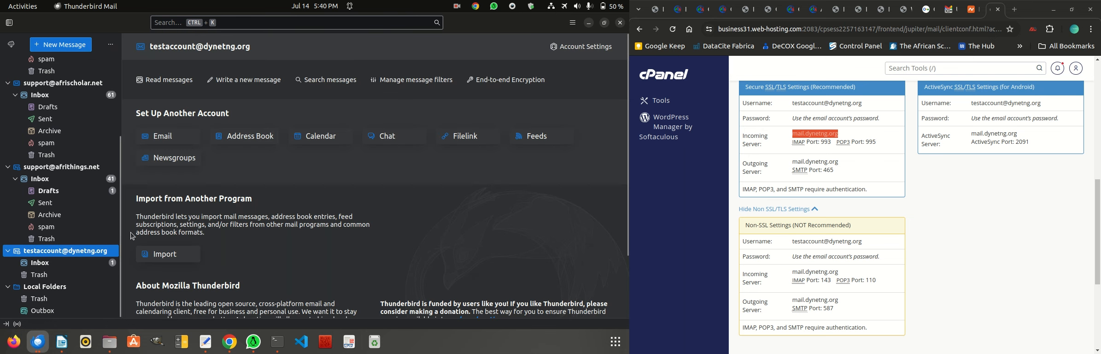
left_click(41, 262)
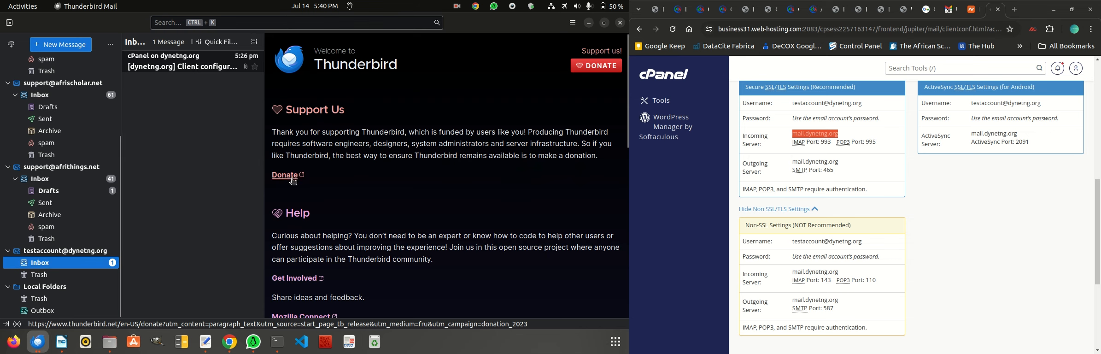
left_click(179, 66)
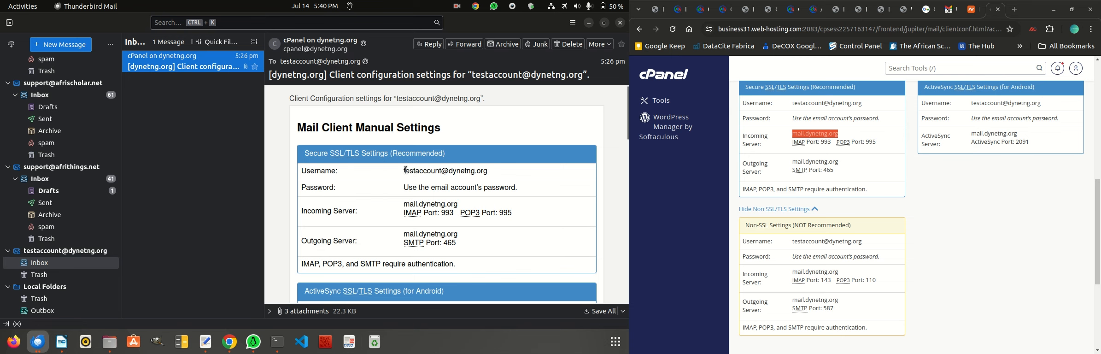
scroll("down", 3)
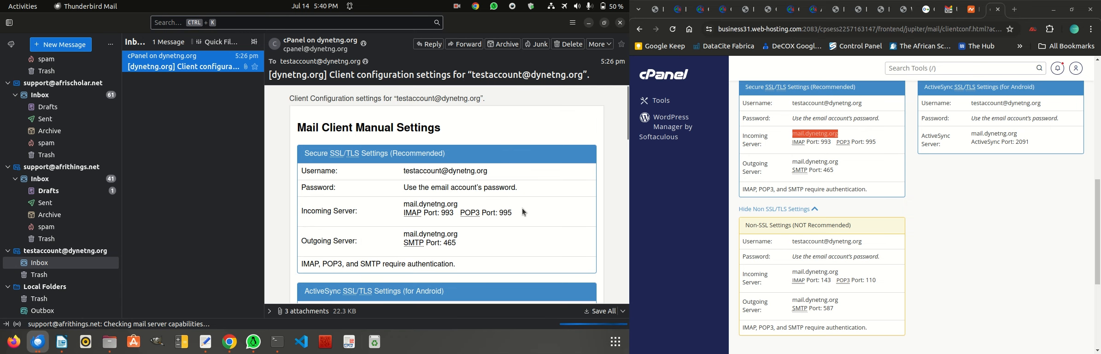
mouse_move(521, 253)
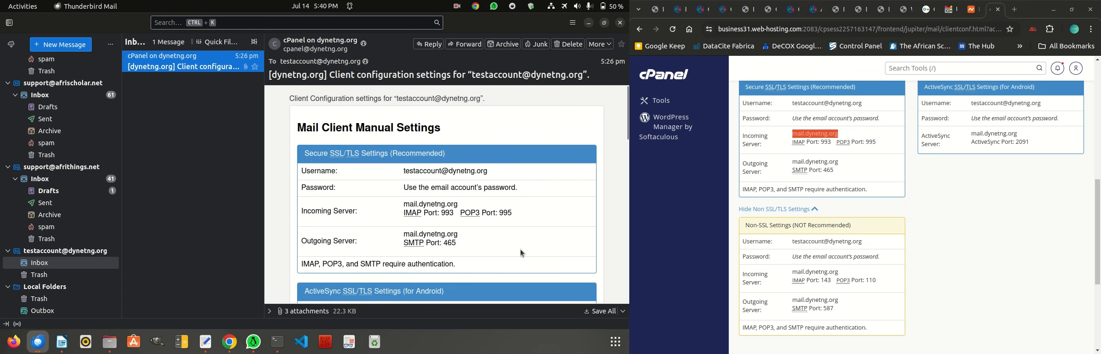
scroll("down", 3)
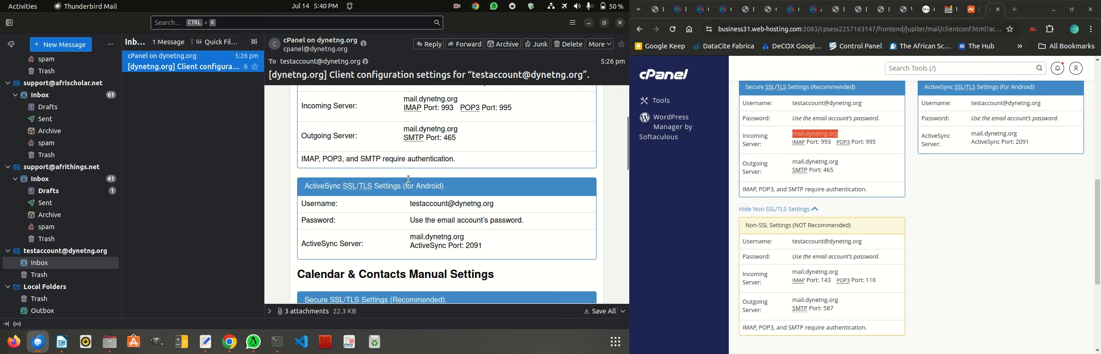
scroll("down", 3)
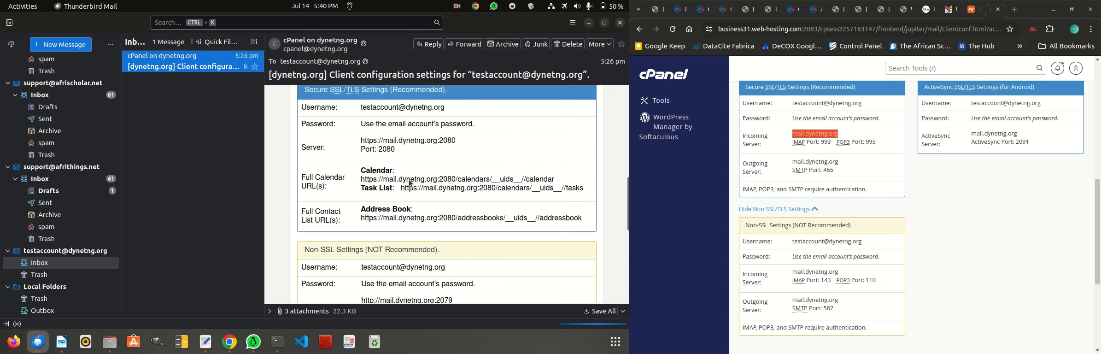
scroll("down", 3)
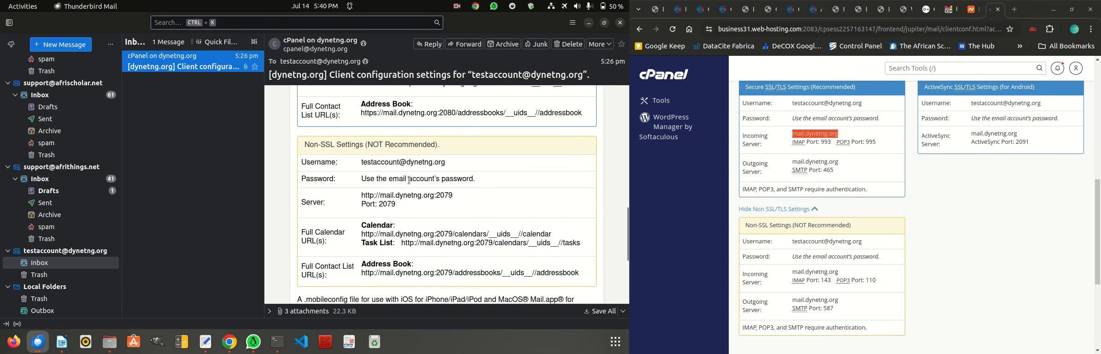
scroll("down", 3)
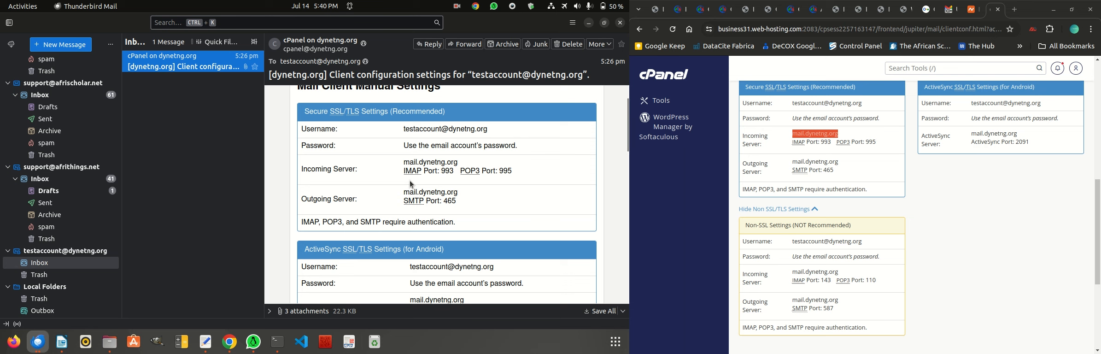
mouse_move(503, 185)
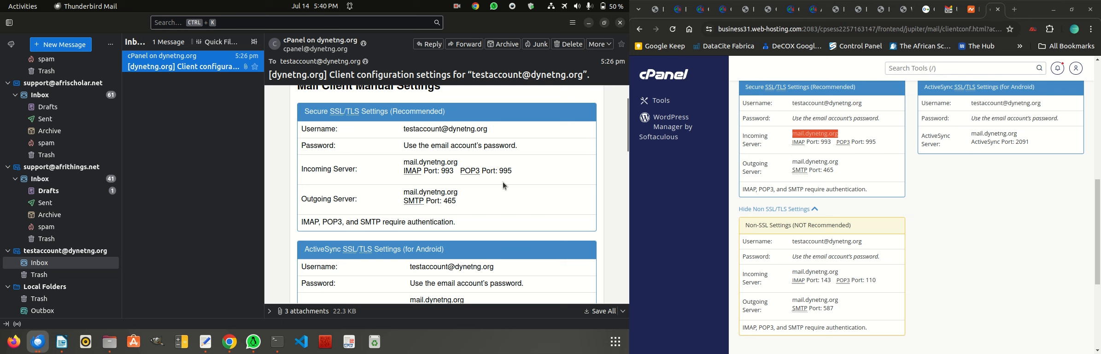
mouse_move(455, 255)
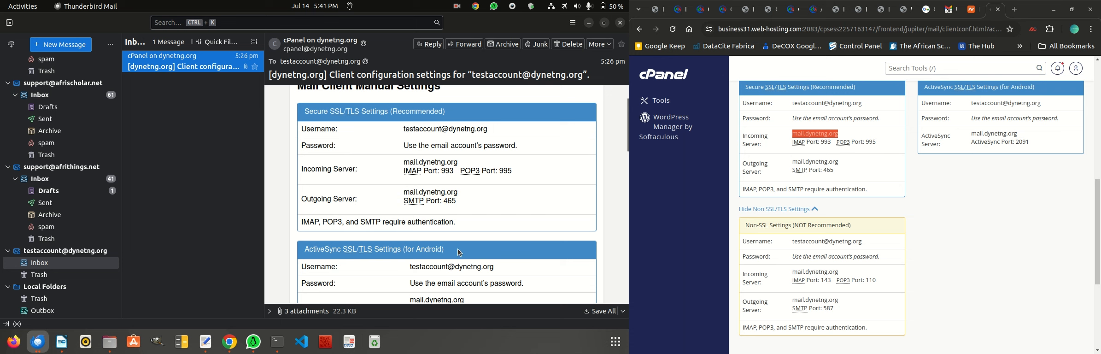
mouse_move(421, 128)
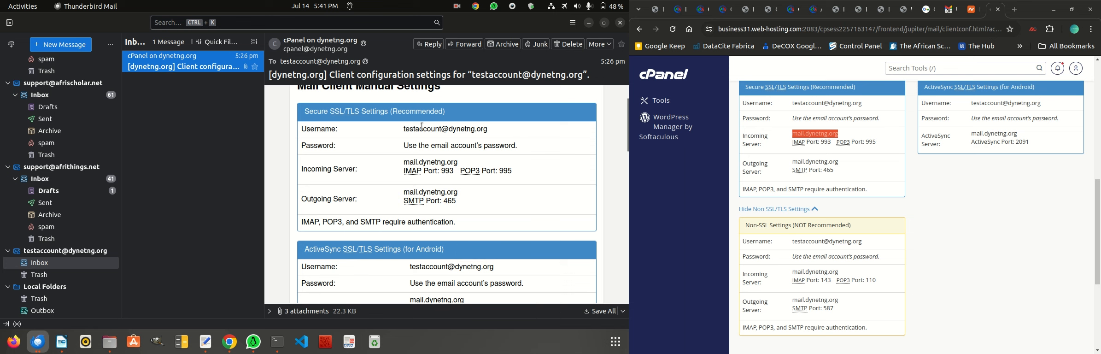